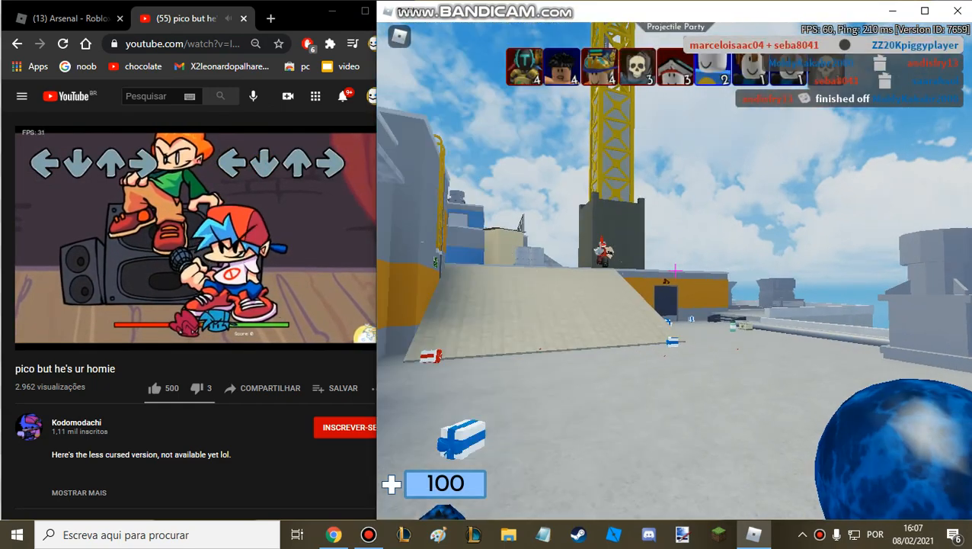
- Press Escape during the Projectile Party round before chatting 'yes'
key("Escape")
type("N")
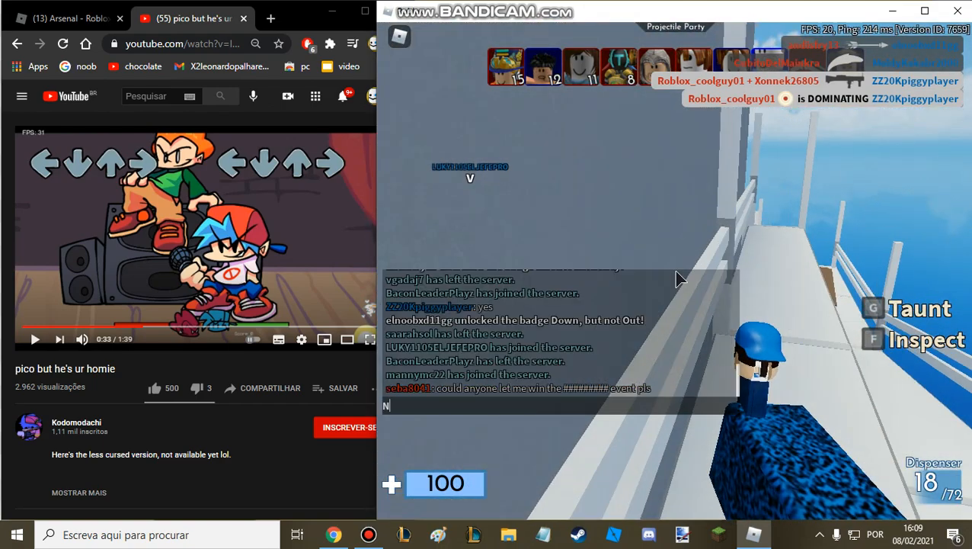
- Send chat replies 'GO GET' a VIP server and see YouTube for free VIP
type("GO GET")
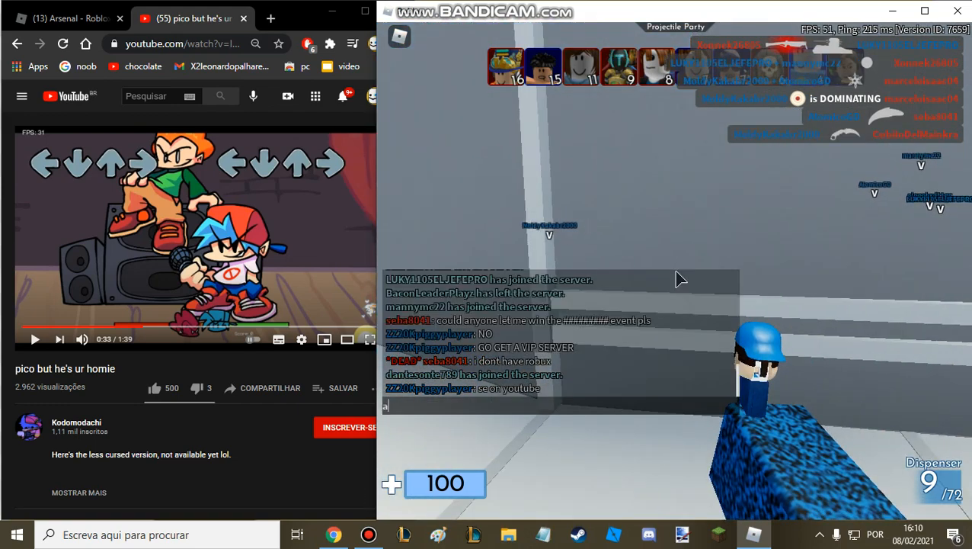
type("nd see fo")
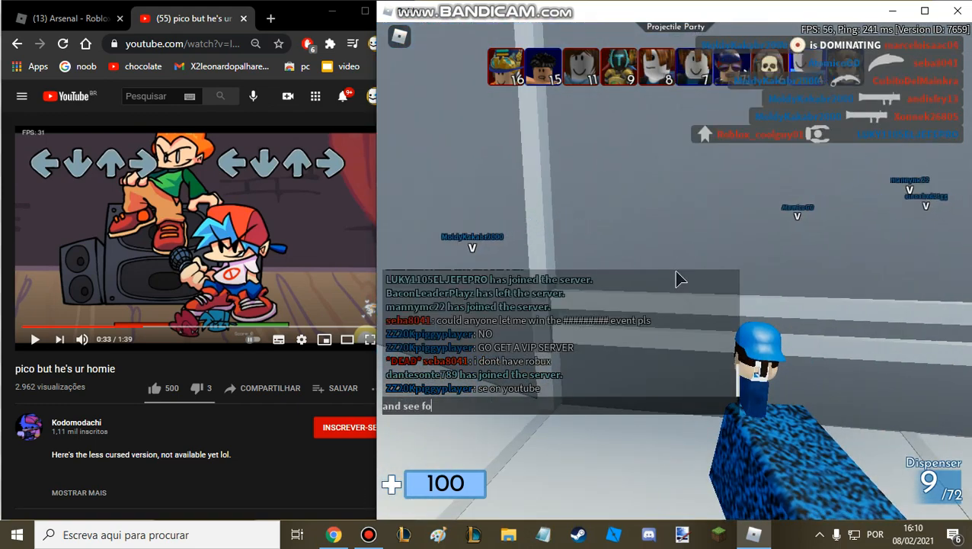
type("r free vip est")
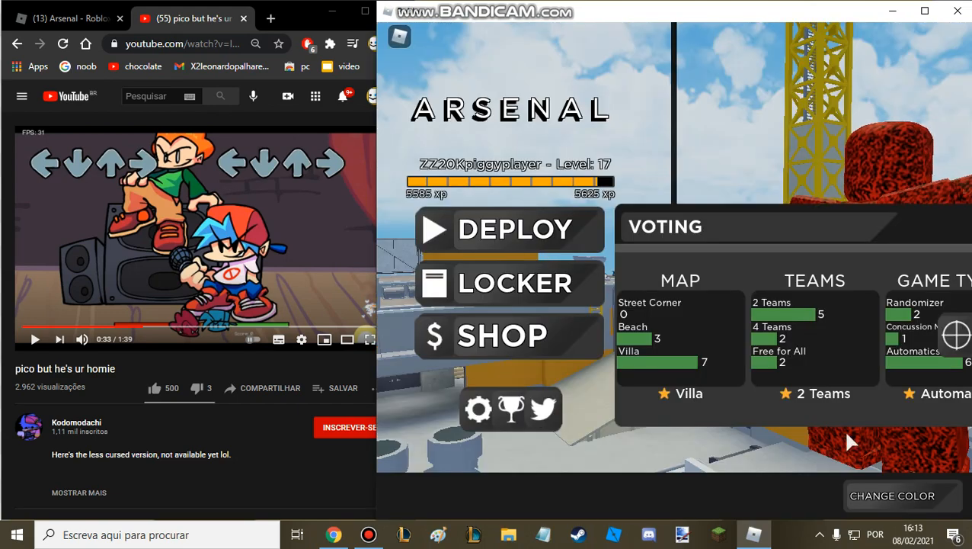
mouse_move(956, 331)
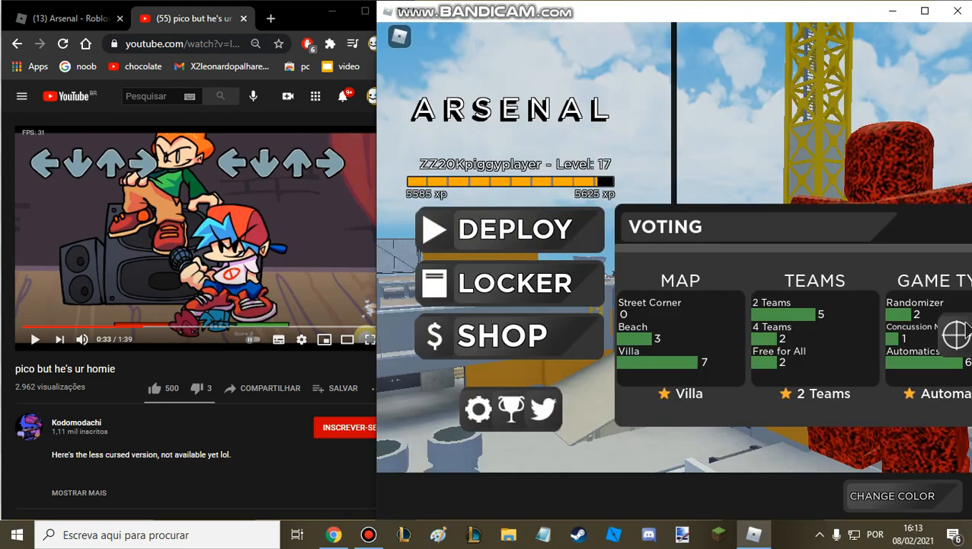
- Click the lobby screen after voting closes on Villa with 2 Teams
left_click(957, 341)
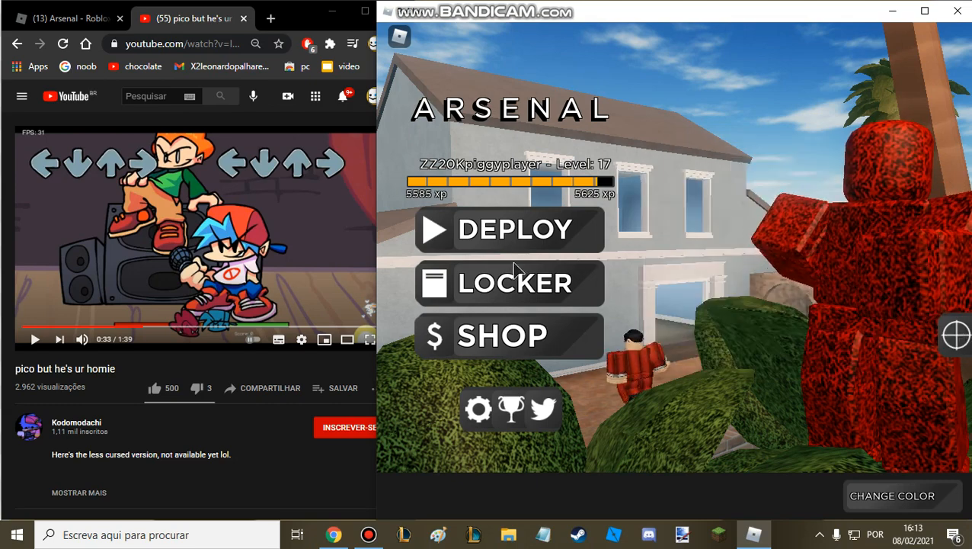
left_click(509, 283)
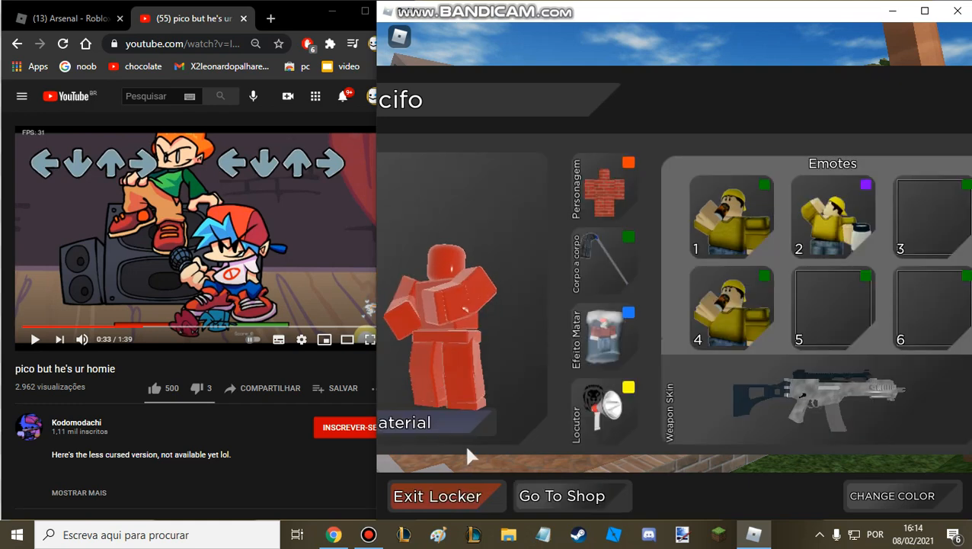
left_click(436, 495)
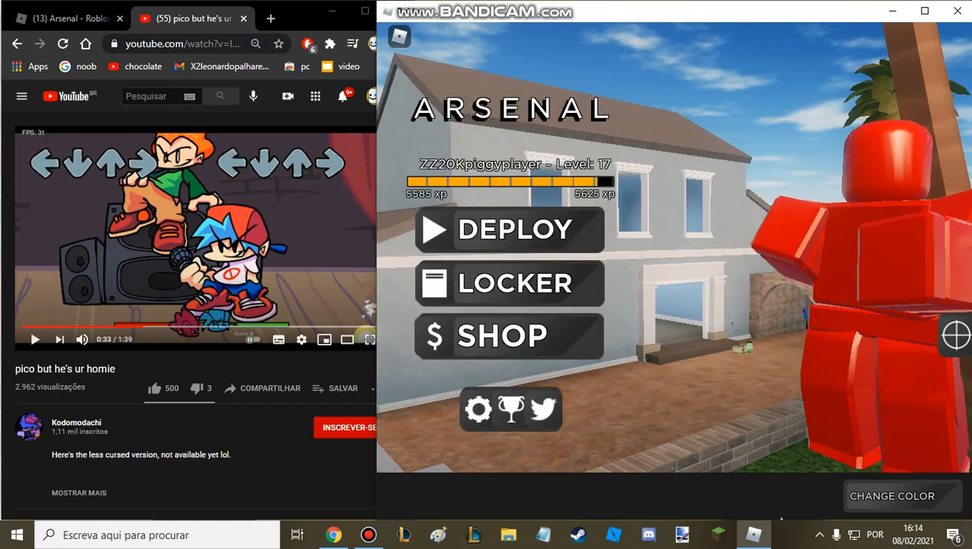